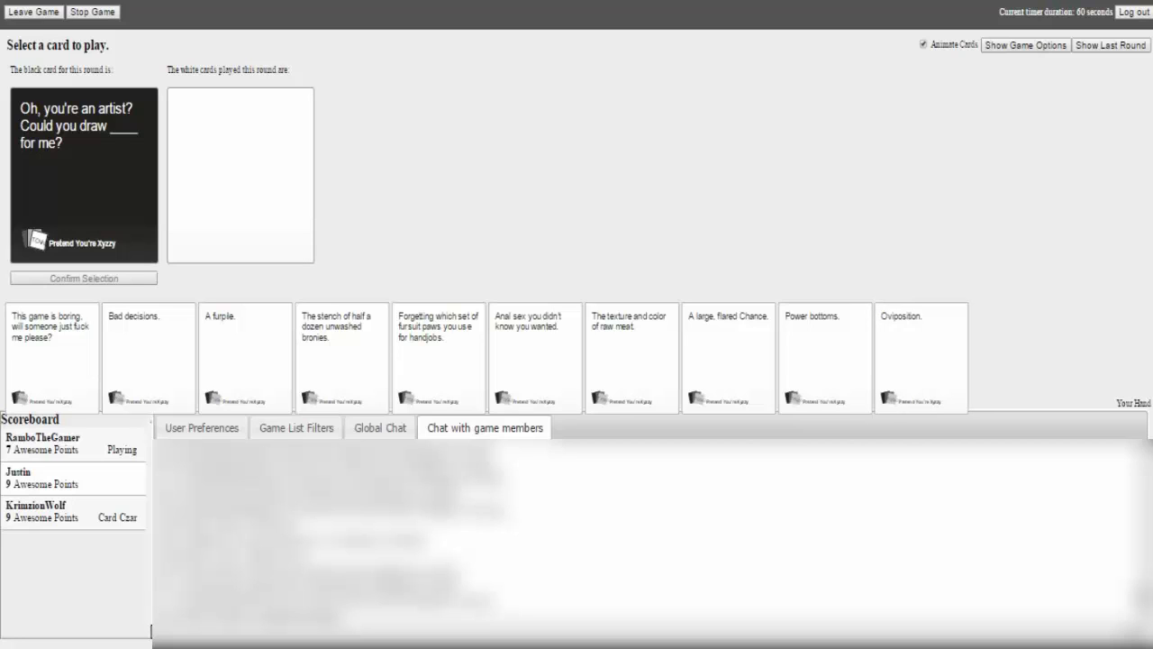
# Step: Select a white card from Your Hand to answer the what-to-draw black card
pyautogui.click(823, 356)
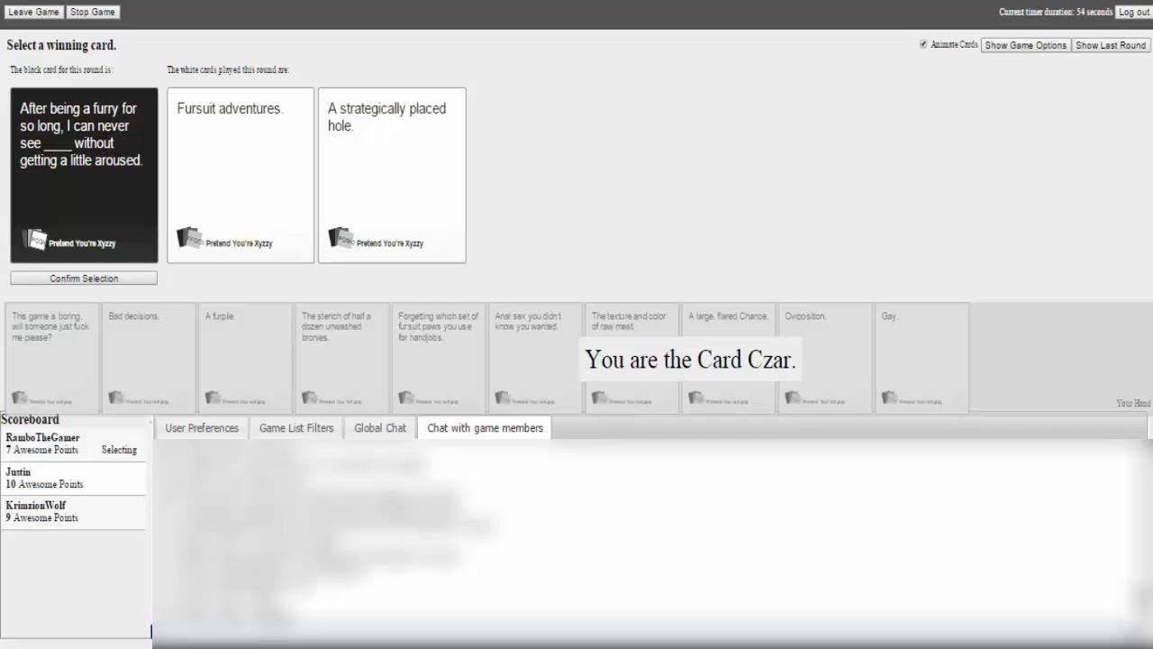
# Step: Award the furry round to the chosen white card, giving KrimzionWolf a point
pyautogui.click(391, 175)
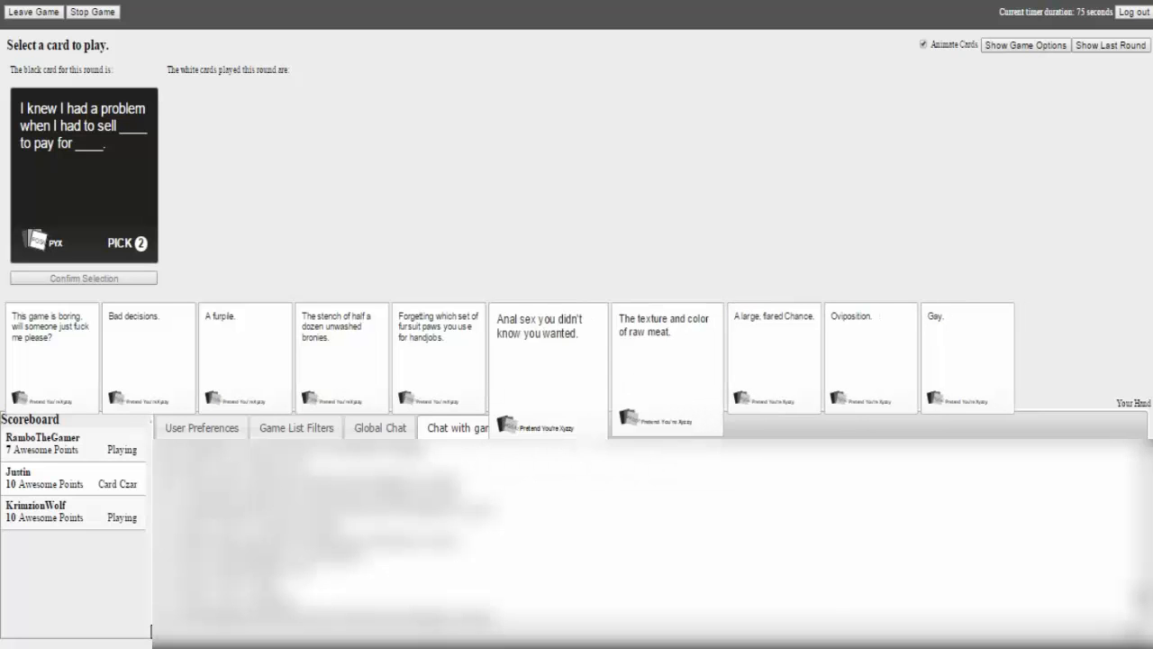
# Step: Play 'The stench of half a dozen unwashed bronies.' and 'Anal sex you didn't know you wanted.' as Pick 2 answers
pyautogui.click(340, 356)
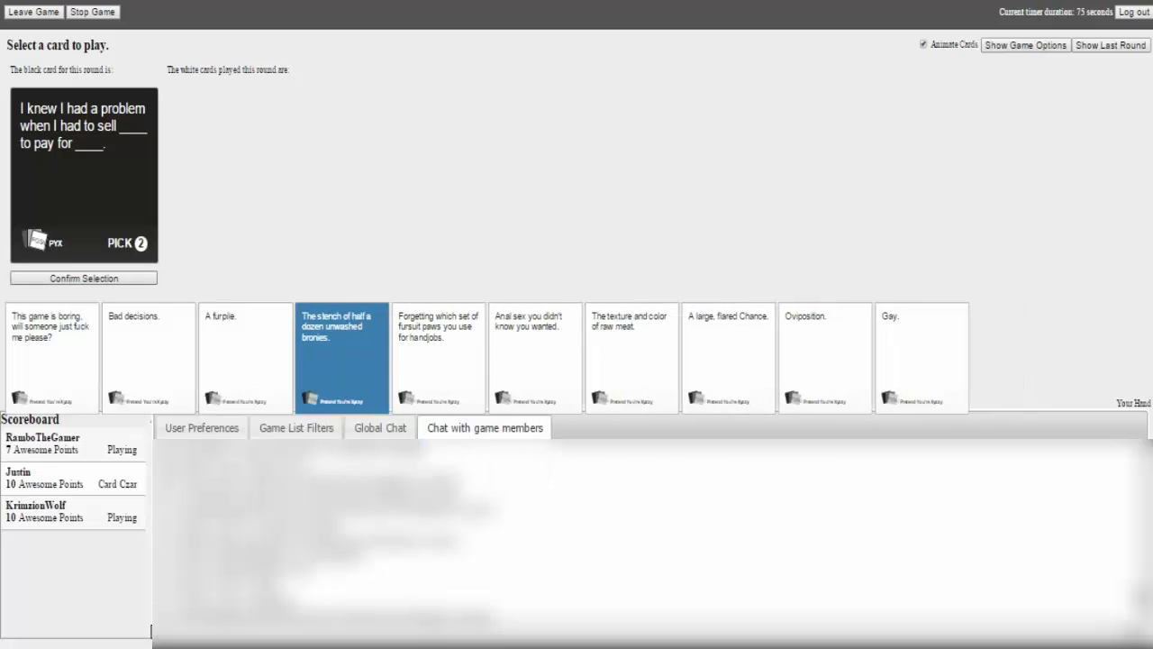
pyautogui.click(341, 333)
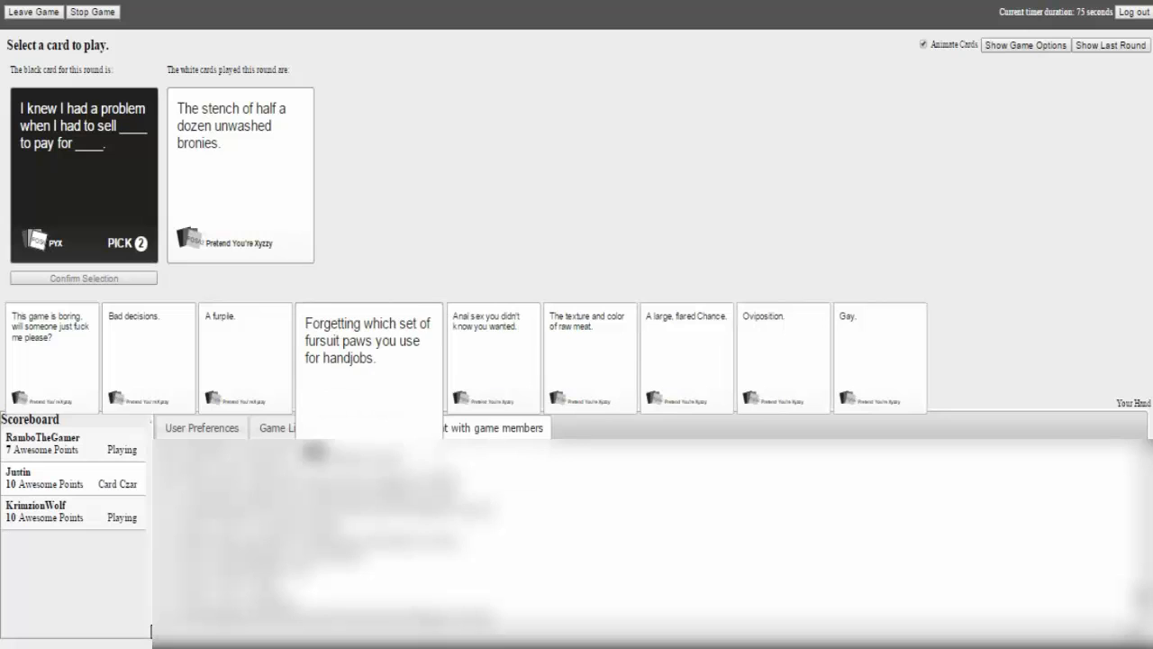
pyautogui.click(438, 355)
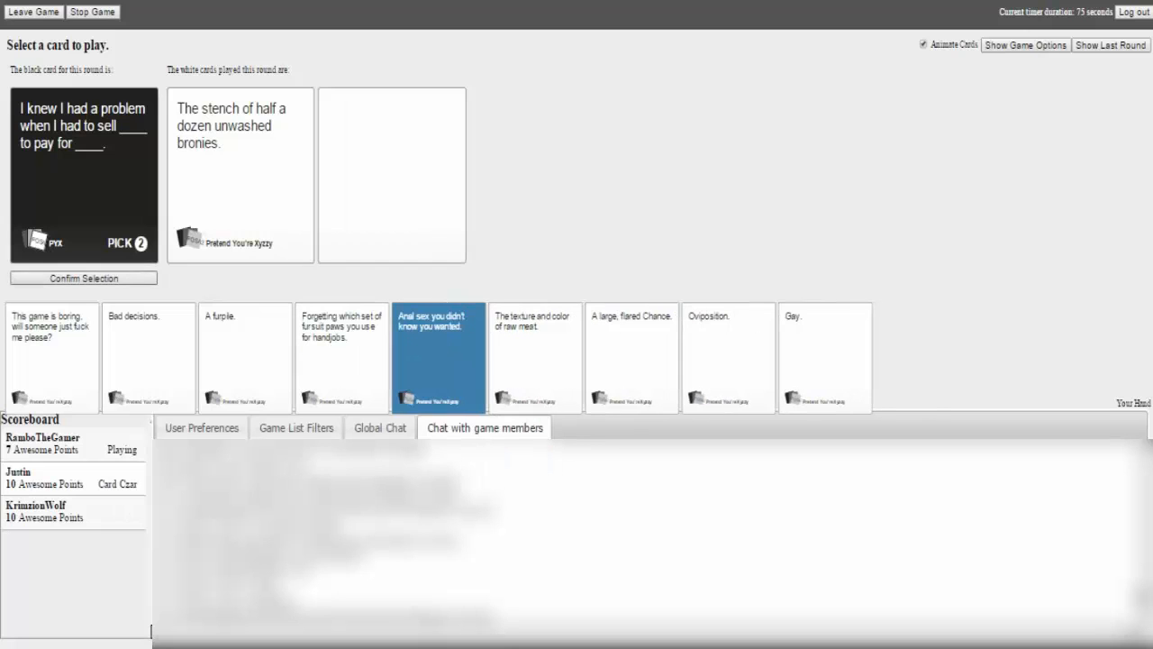
pyautogui.click(83, 278)
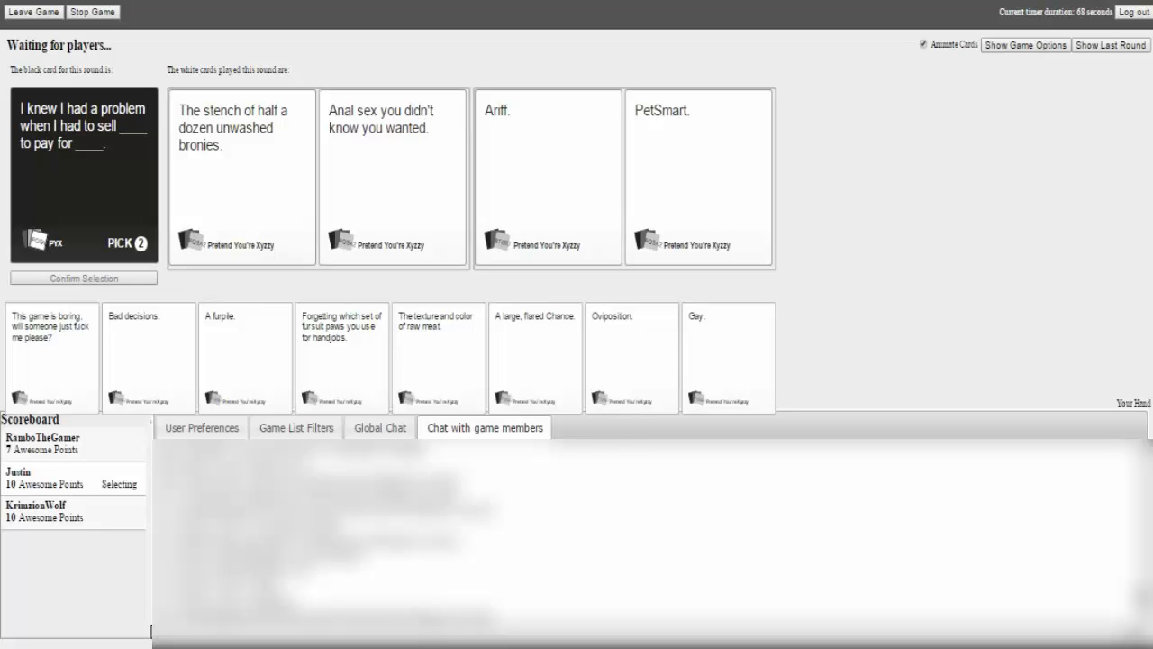
pyautogui.click(241, 176)
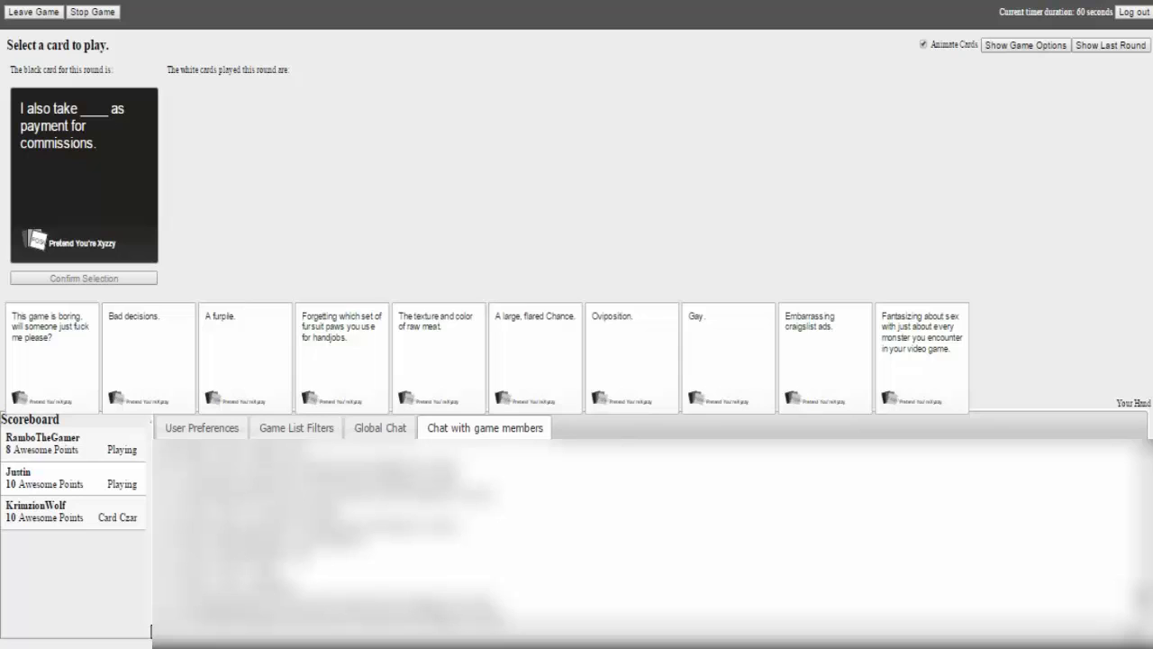
# Step: Play the fursuit paws card, then pick the winning answer to the cutest-thing prompt
pyautogui.click(342, 356)
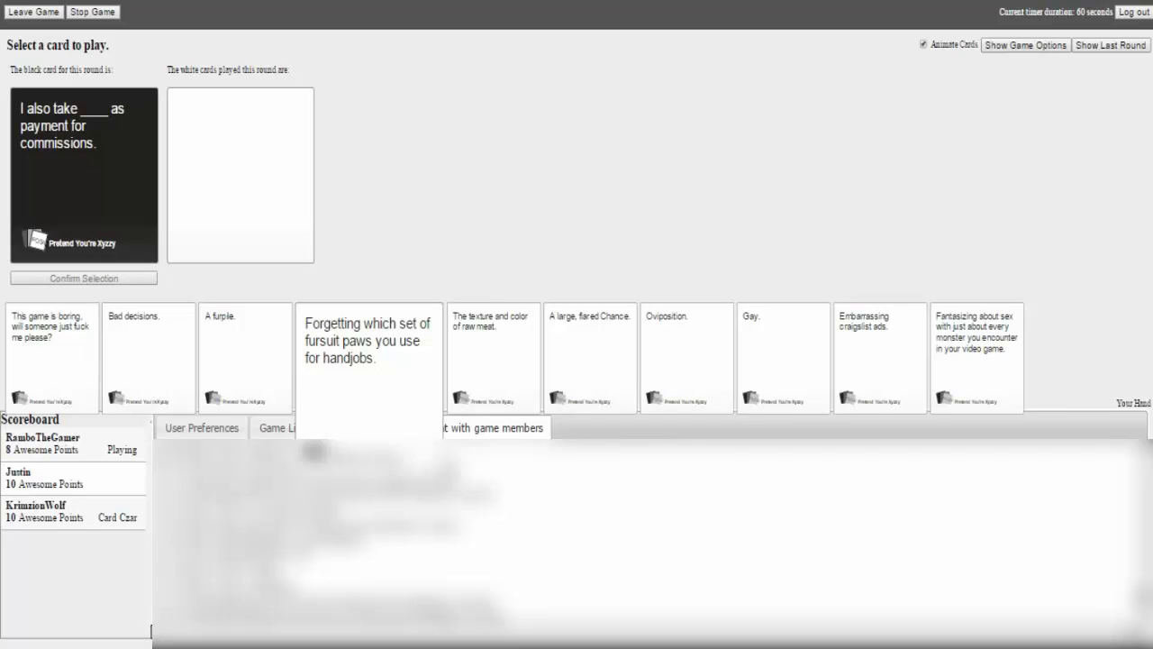
pyautogui.click(369, 356)
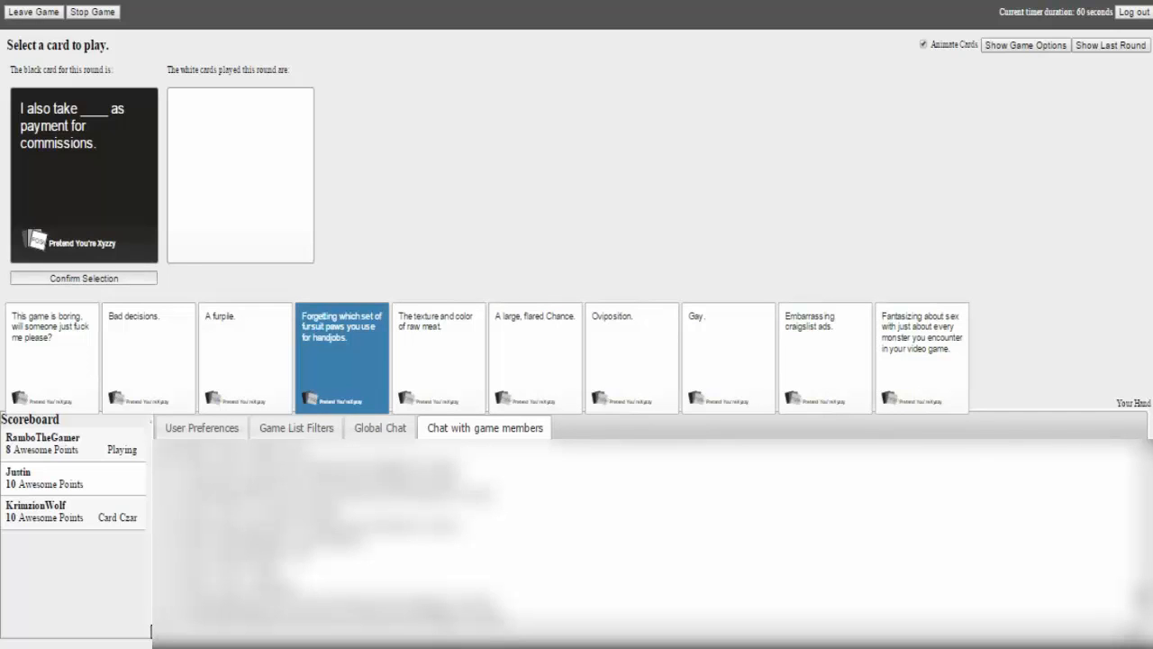
pyautogui.click(83, 278)
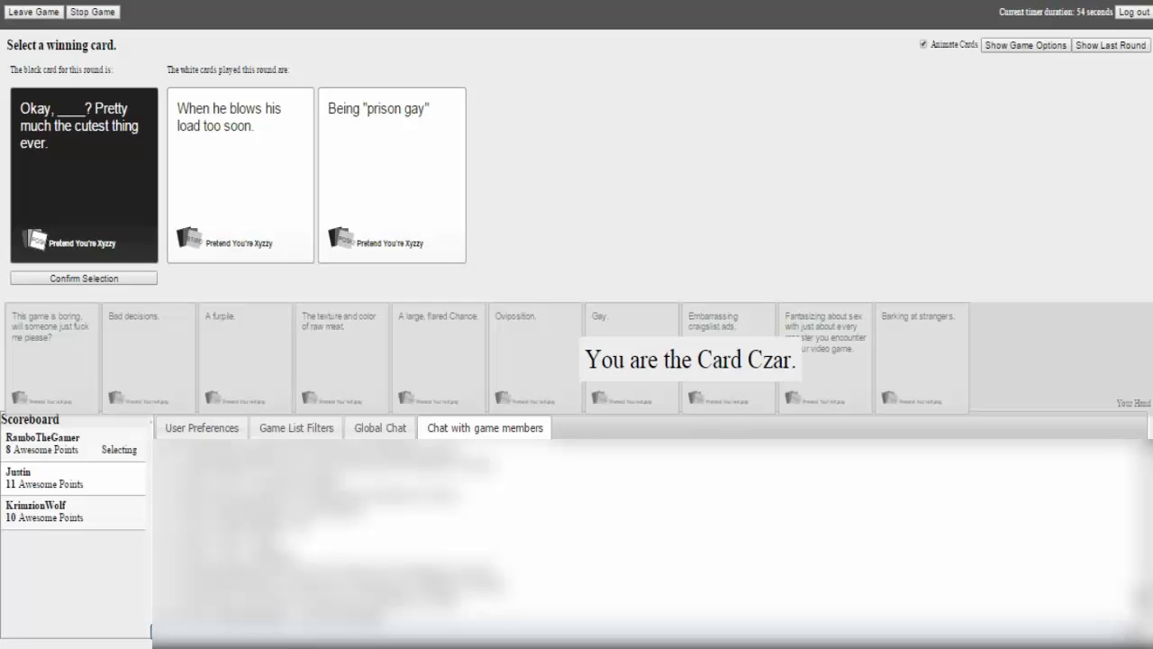
pyautogui.click(240, 174)
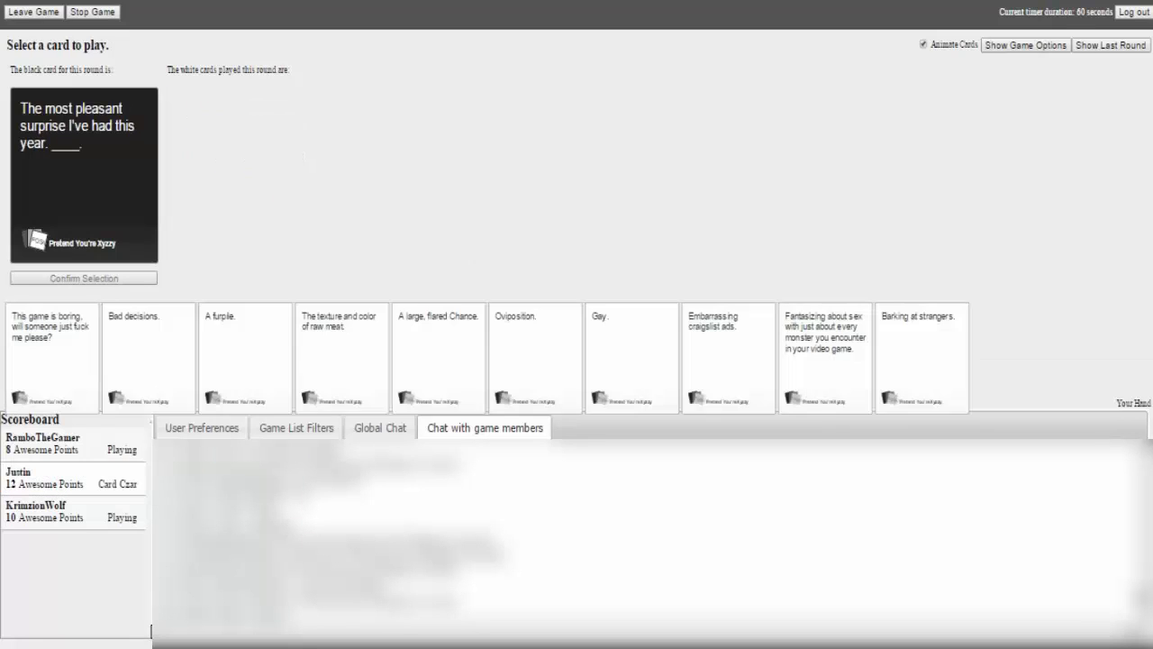
# Step: Choose and submit an answer card for the pleasant-surprise prompt
pyautogui.click(147, 355)
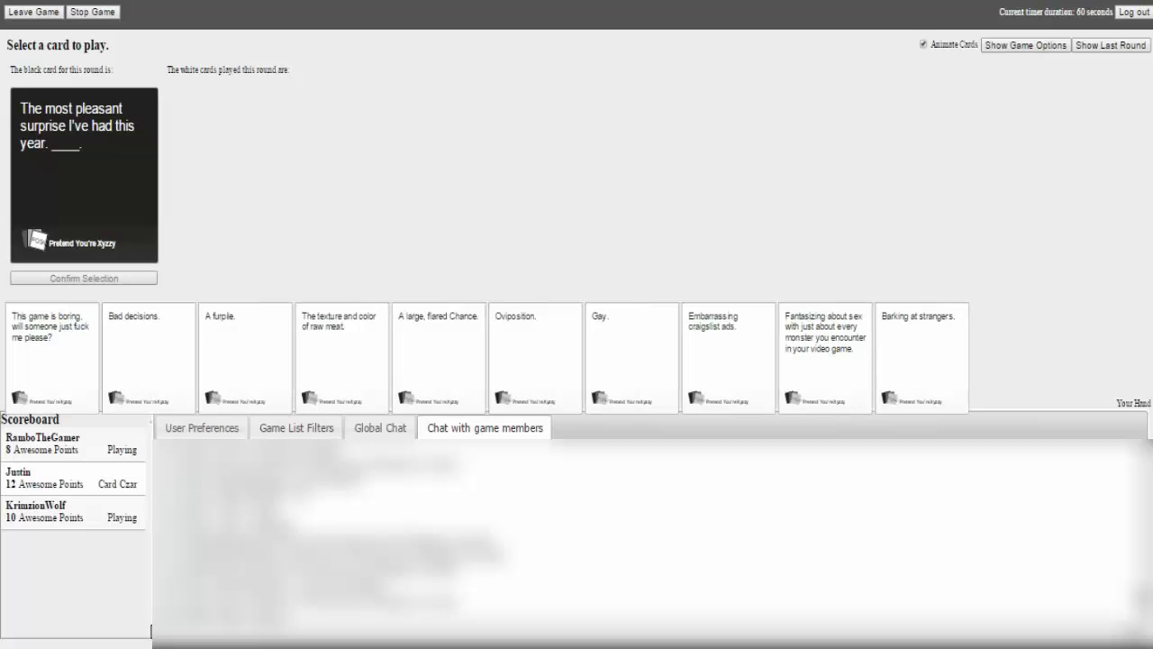
pyautogui.click(825, 356)
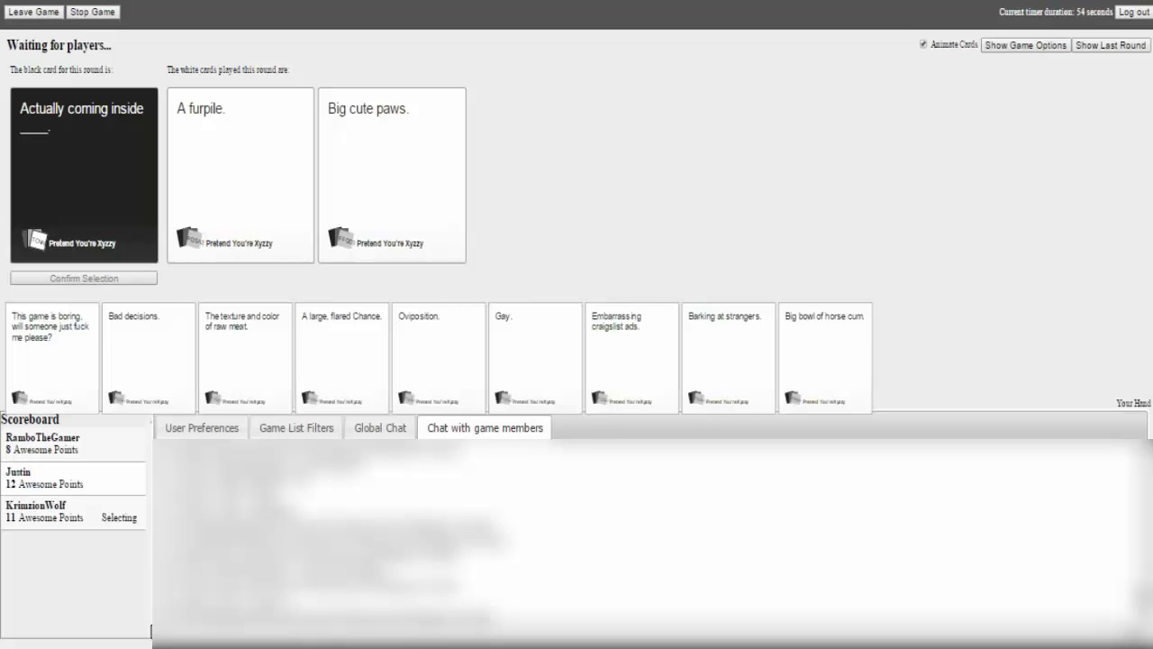
# Step: Select a played card as the coming-inside round resolves with Justin on 13
pyautogui.click(392, 174)
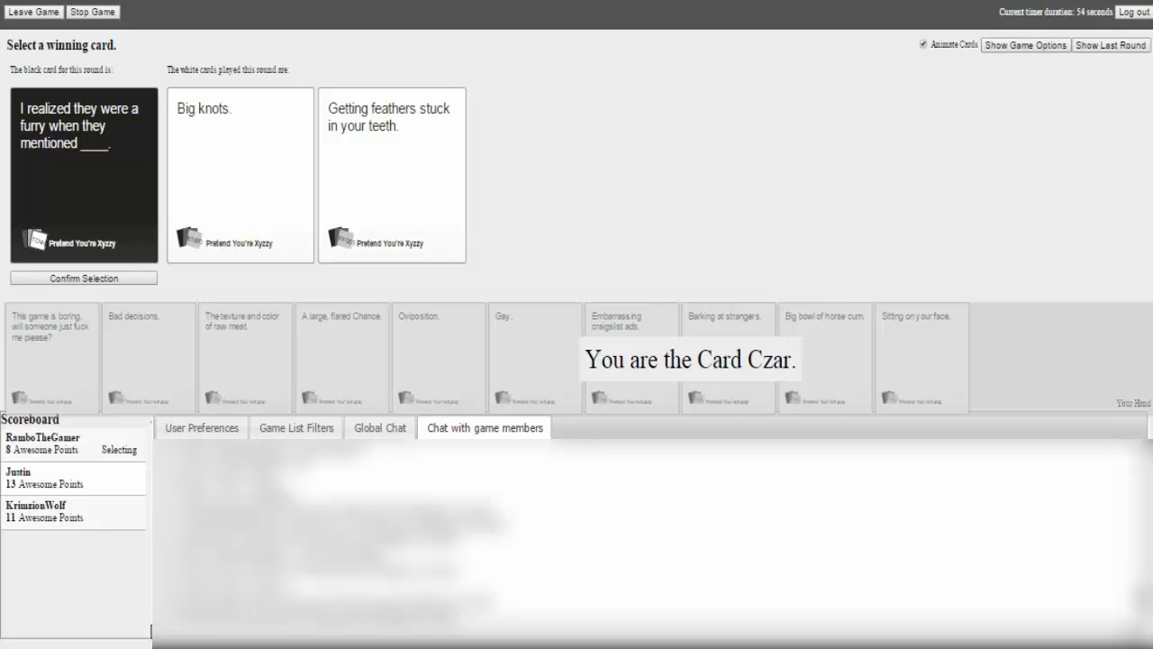
# Step: Pick the winning furry-prompt answer, putting Justin at 14 points
pyautogui.click(239, 174)
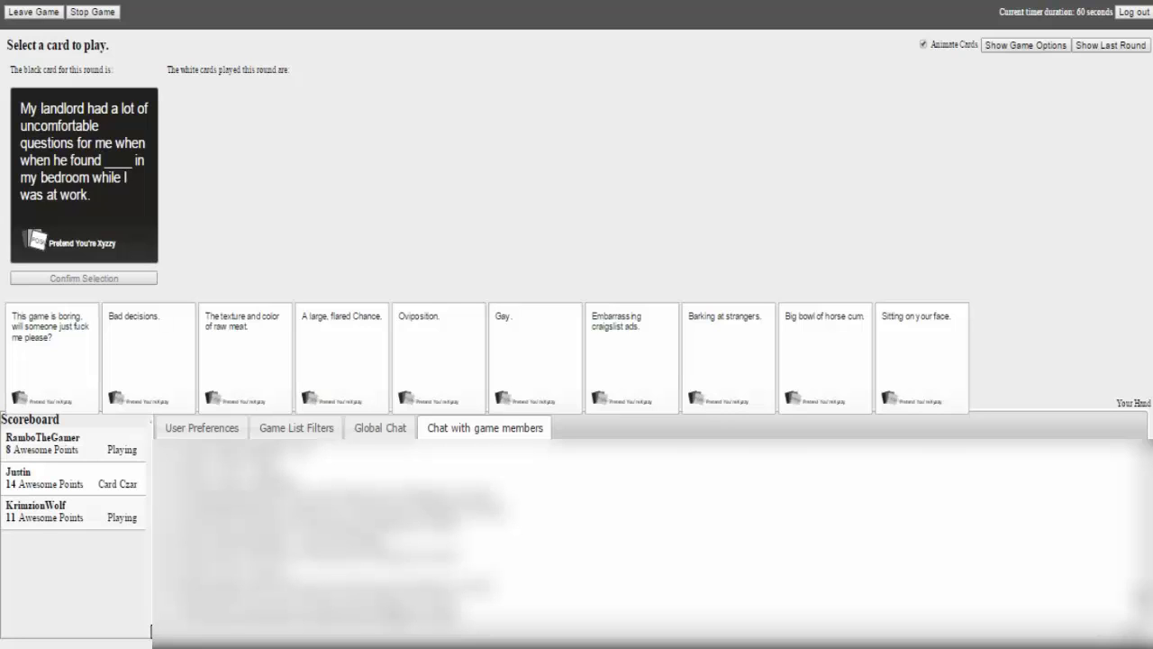
# Step: Play 'Big bowl of horse cum.' on the landlord prompt and await the Czar's pick
pyautogui.click(823, 356)
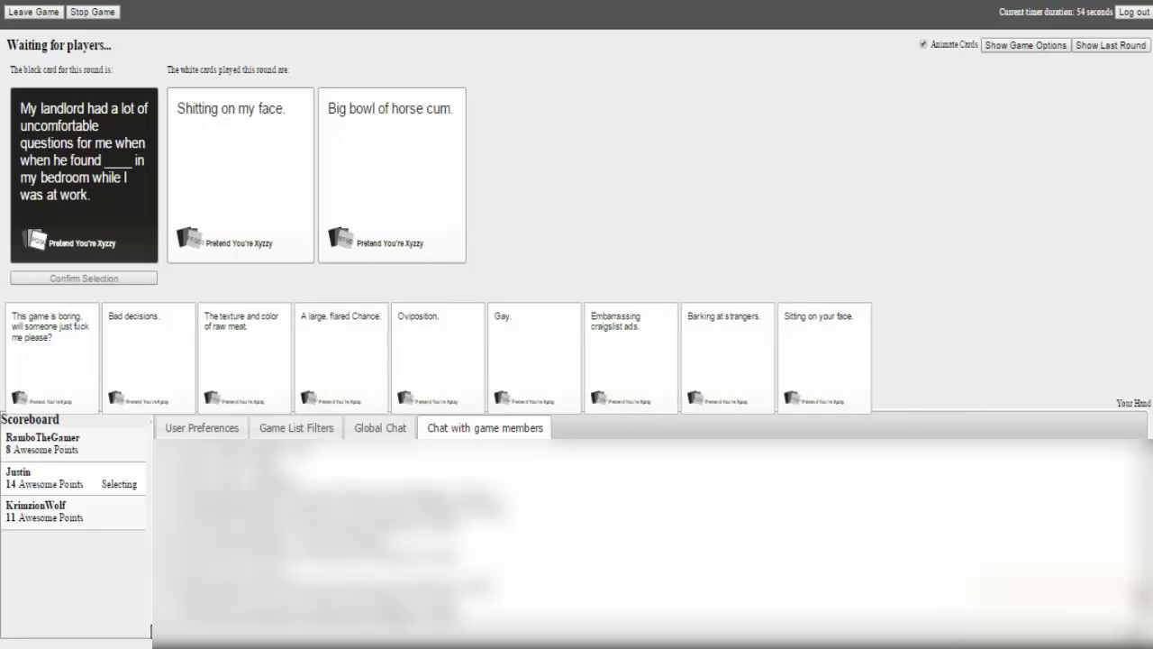
pyautogui.click(391, 175)
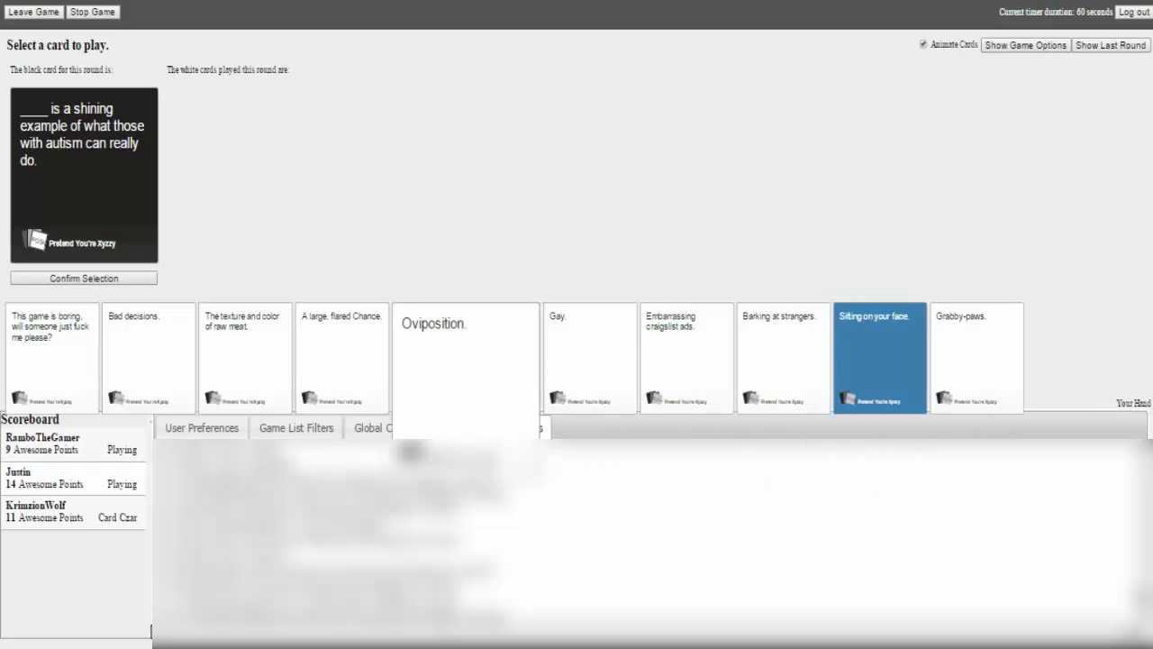
# Step: Submit 'Sitting on your face.' for the shining-example prompt and await the result
pyautogui.click(83, 277)
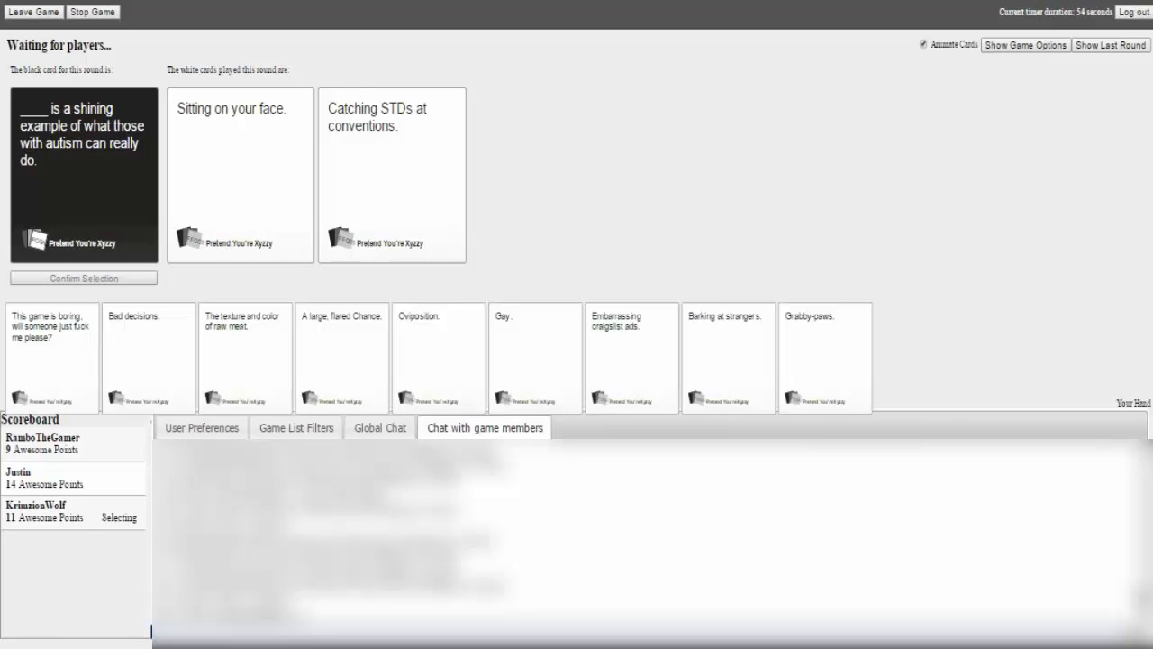
pyautogui.click(391, 174)
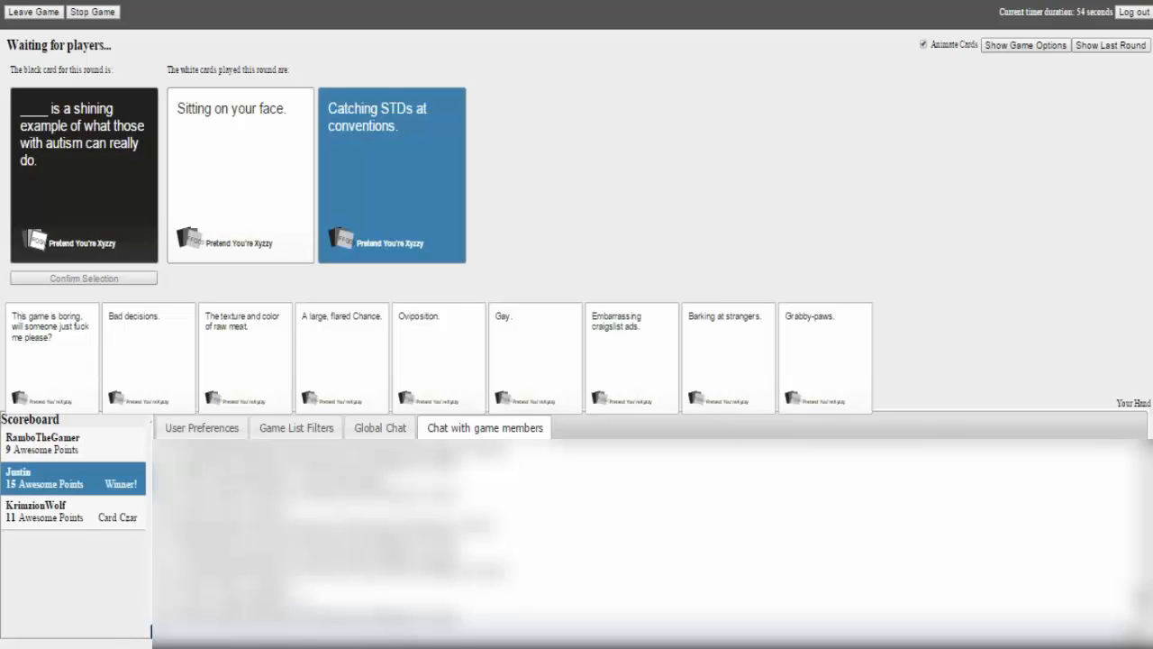